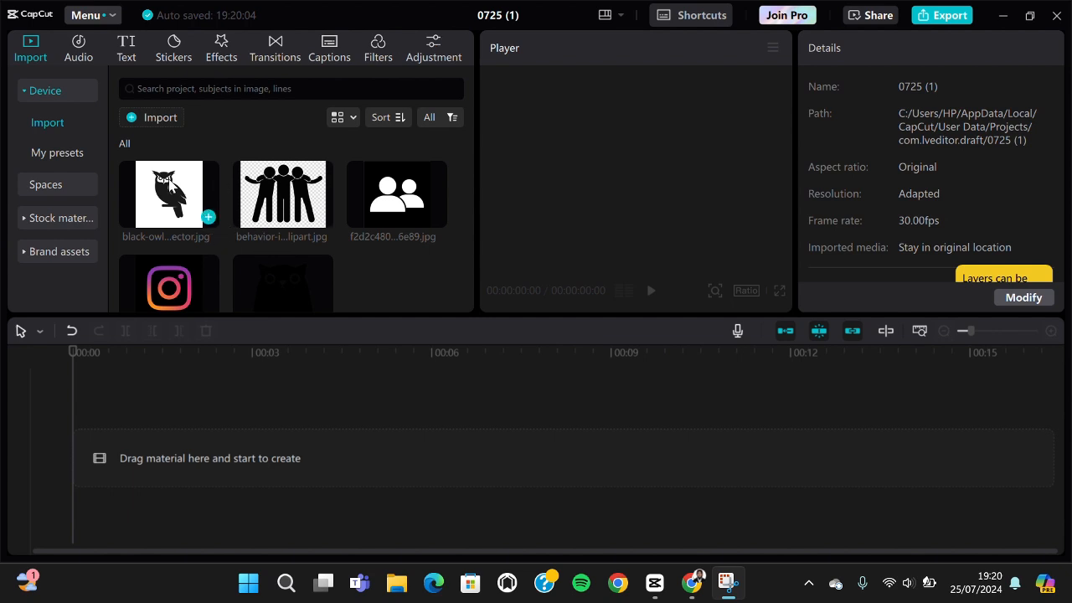
Drag black-owl-logo-free-vector.jpg onto the timeline as a five-second clip.
drag(170, 194, 314, 440)
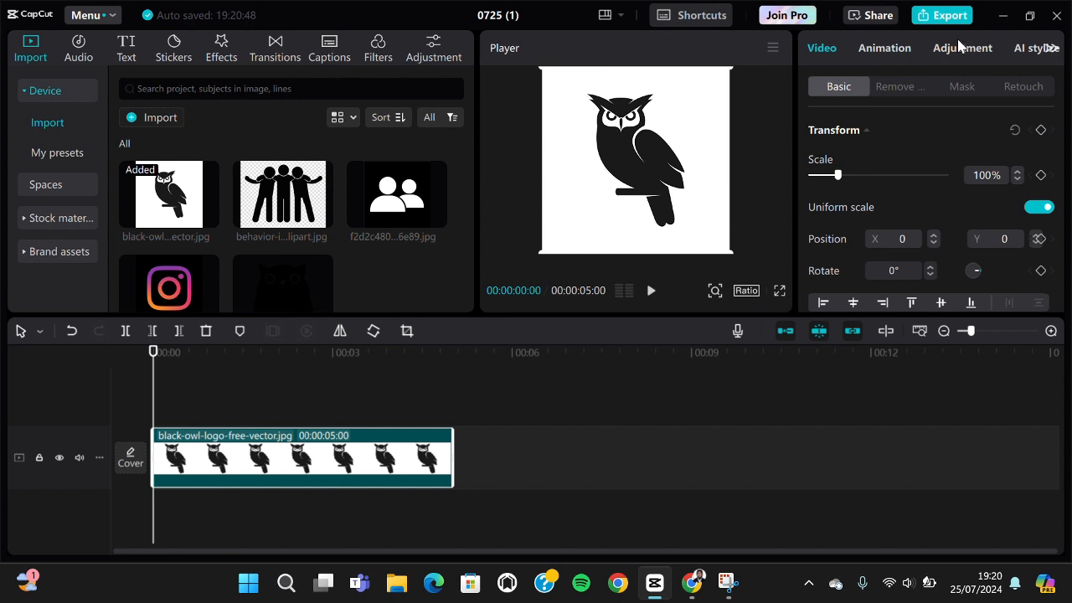
Invert the clip's Luma curve in Adjustment > Curves to get a white owl on black.
click(962, 48)
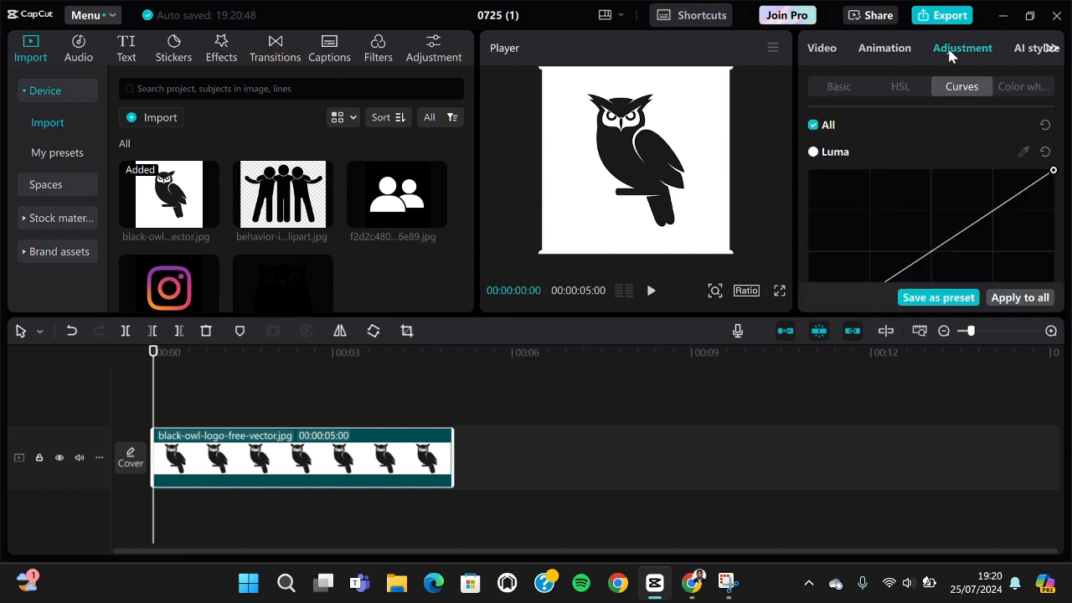
click(901, 86)
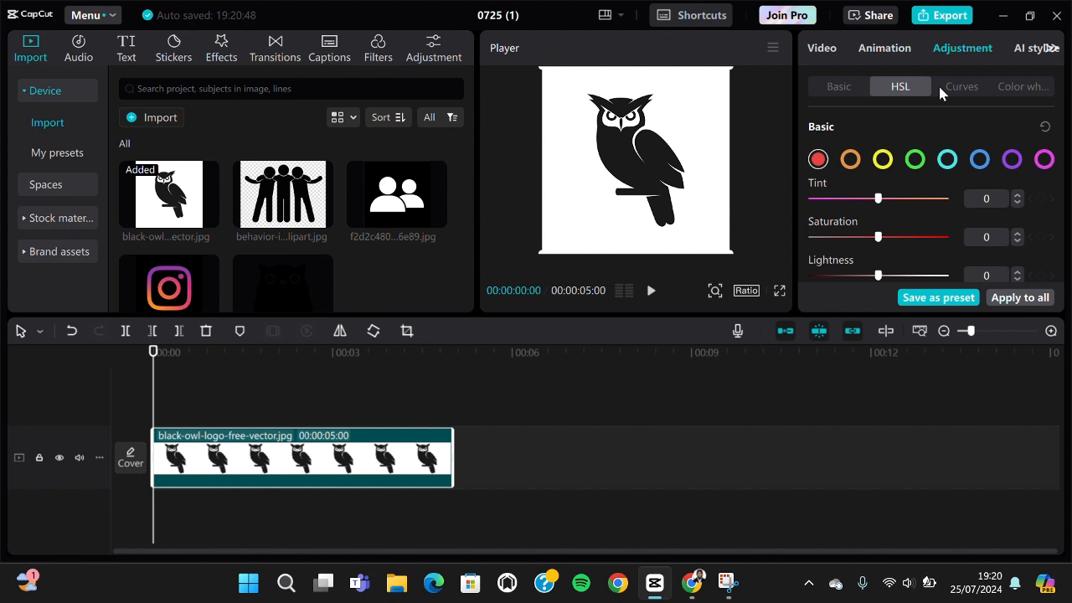
click(962, 86)
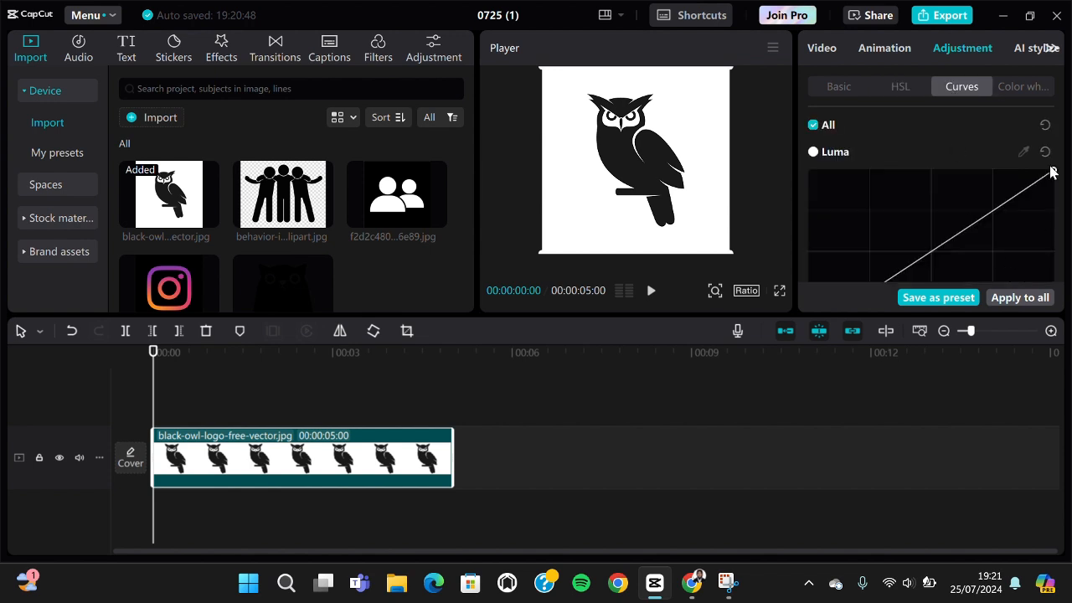
drag(1053, 171, 1052, 237)
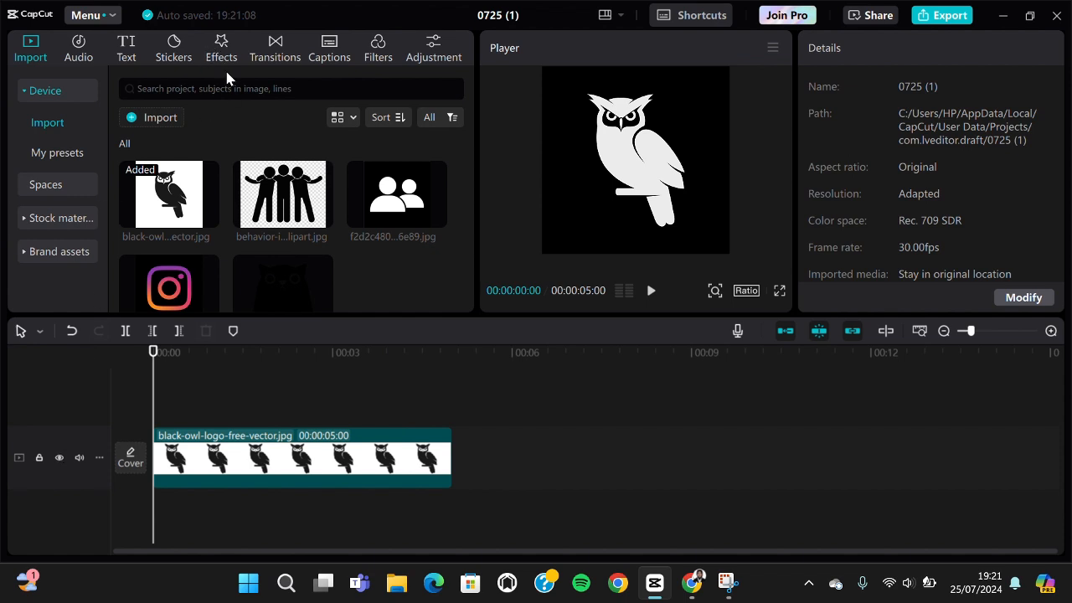
Search Effects for "edge glow" and add the Edge Glow effect to the owl clip.
click(221, 48)
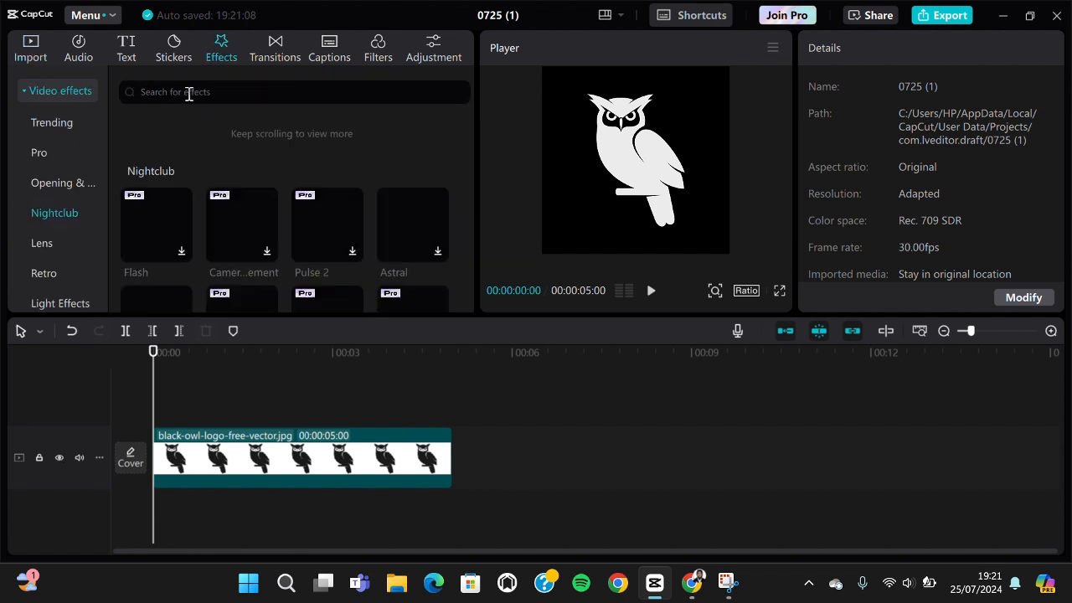
text(e)
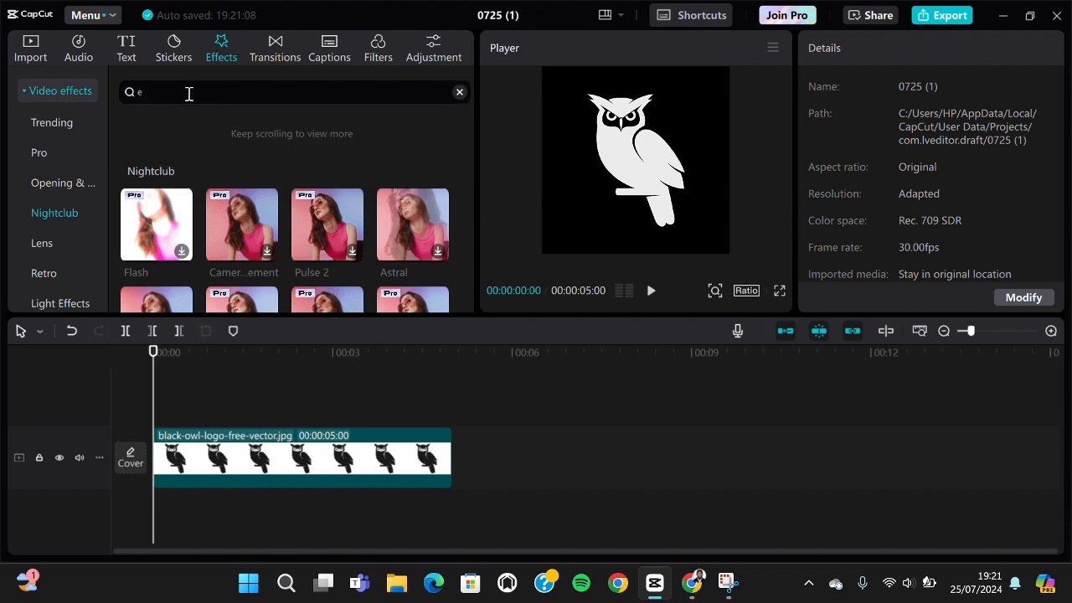
text(dge)
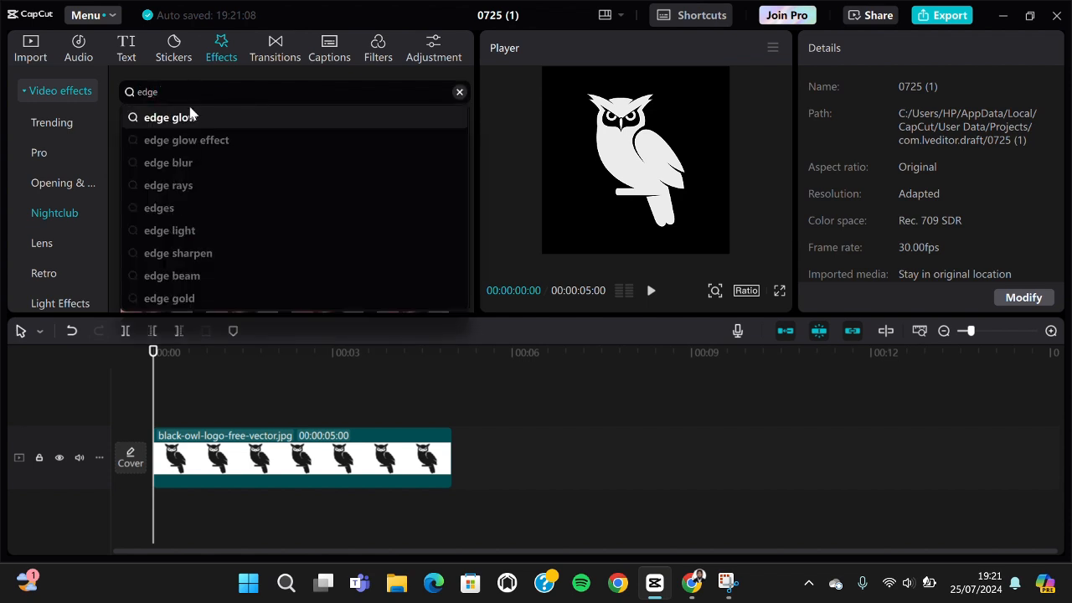
click(171, 117)
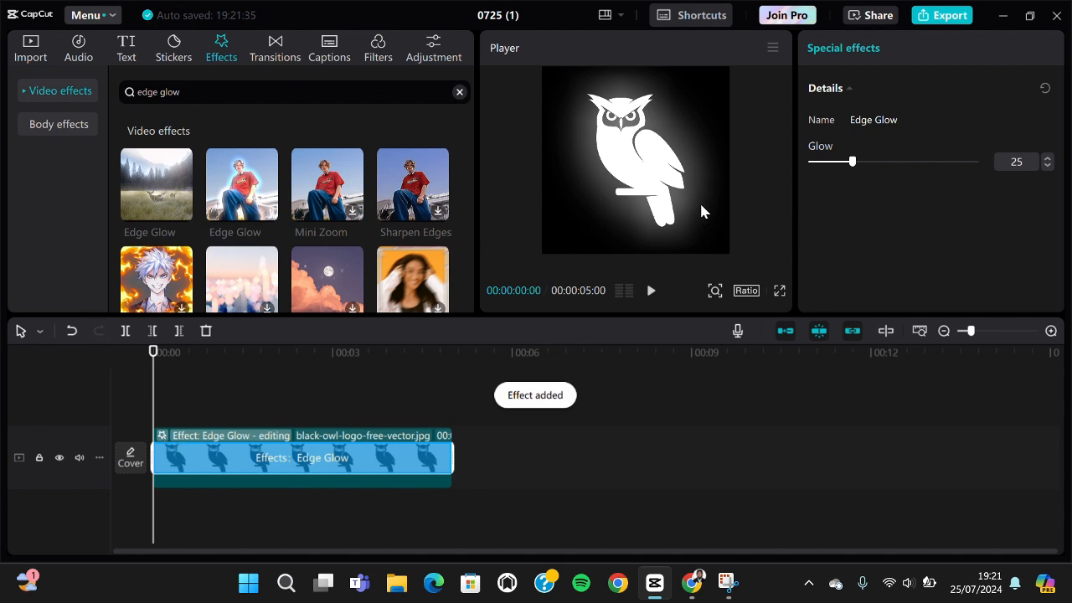
mouse_move(834, 175)
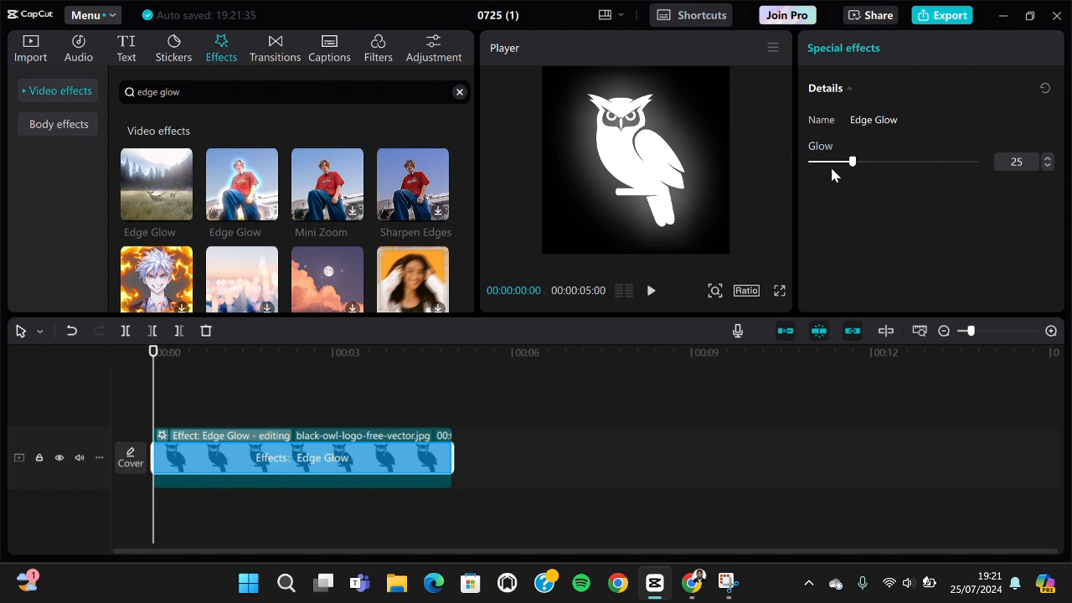
Raise the Edge Glow effect's Glow slider from 25 to 50.
drag(852, 160, 863, 161)
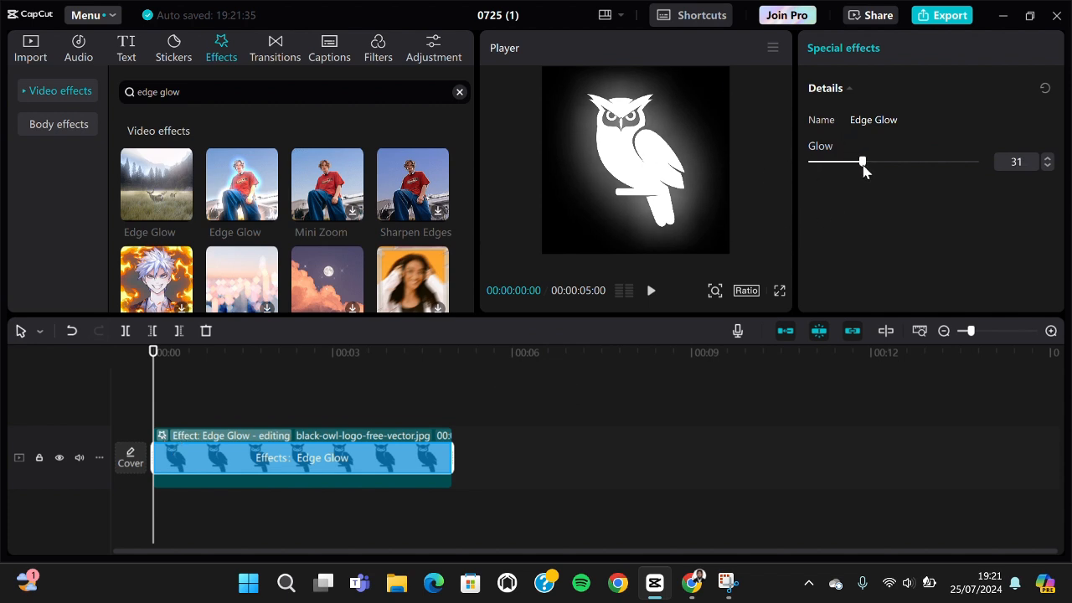
drag(862, 161, 879, 161)
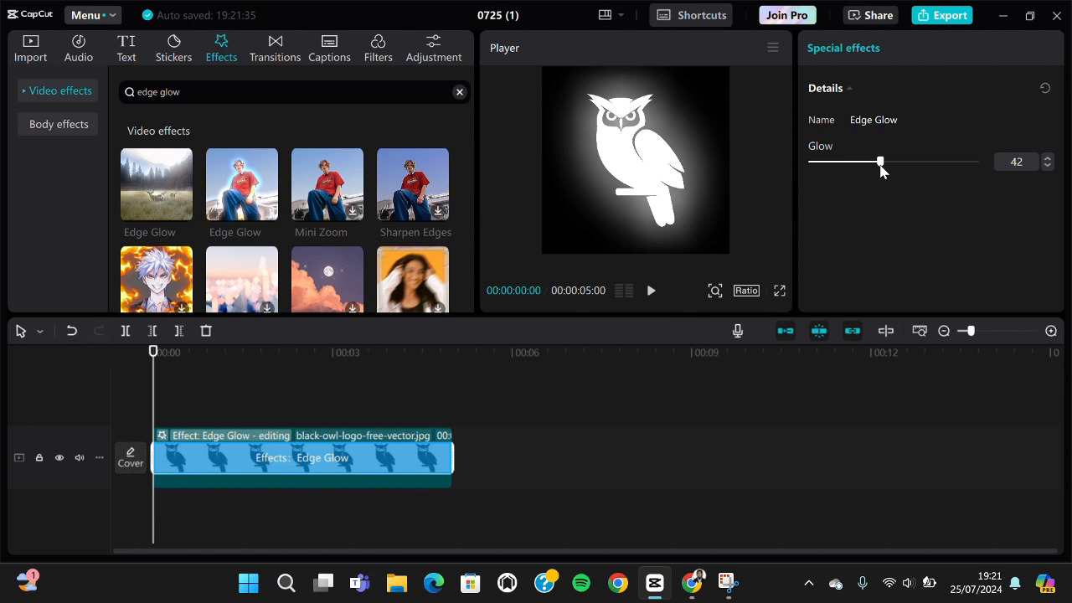
drag(878, 160, 892, 161)
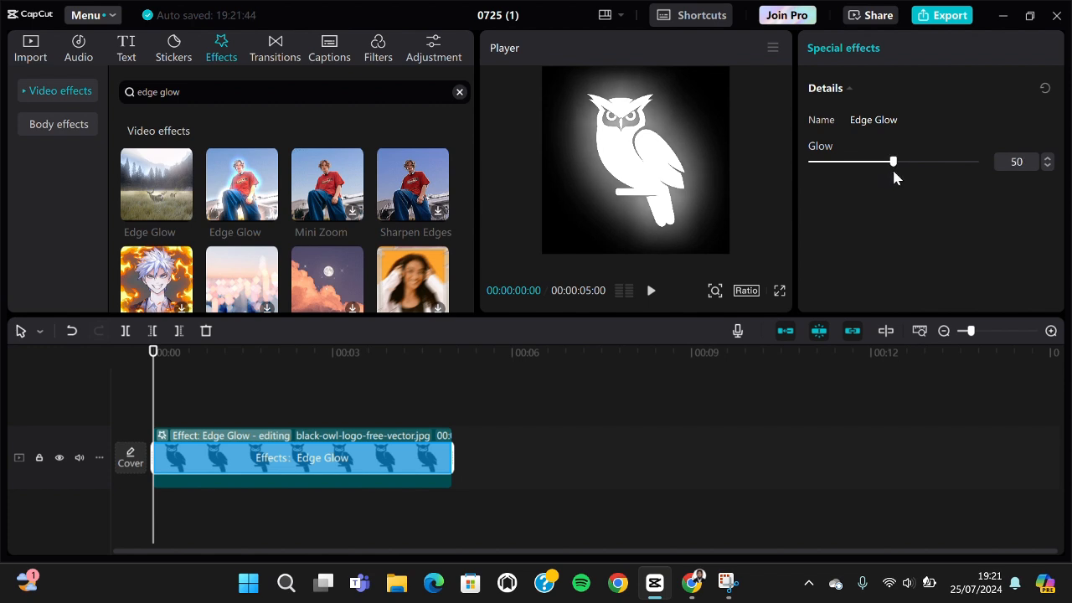
mouse_move(679, 118)
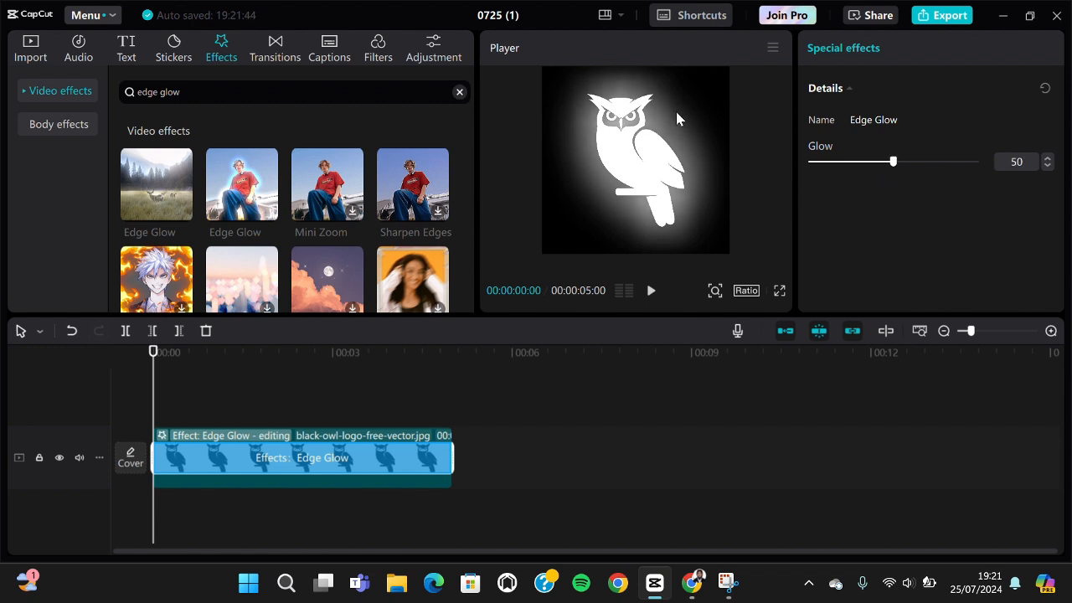